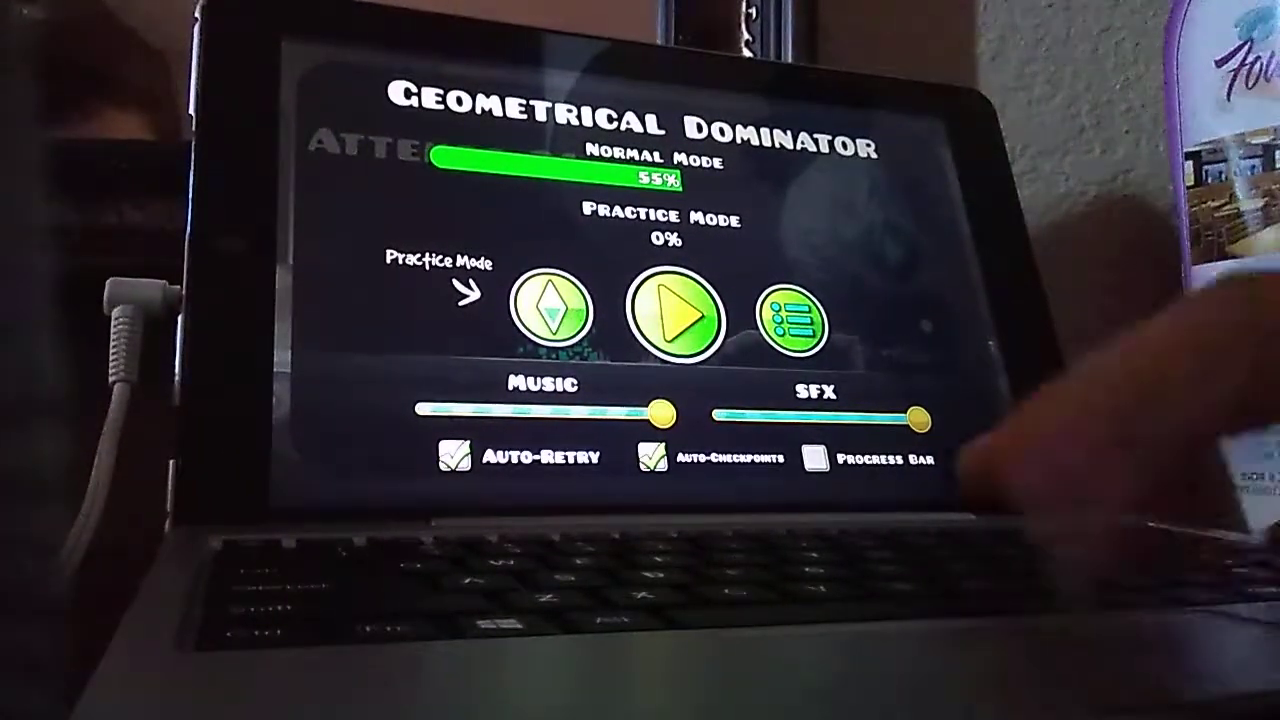
- Begin a normal-mode run of Geometrical Dominator from the level screen's green Play button
click(676, 316)
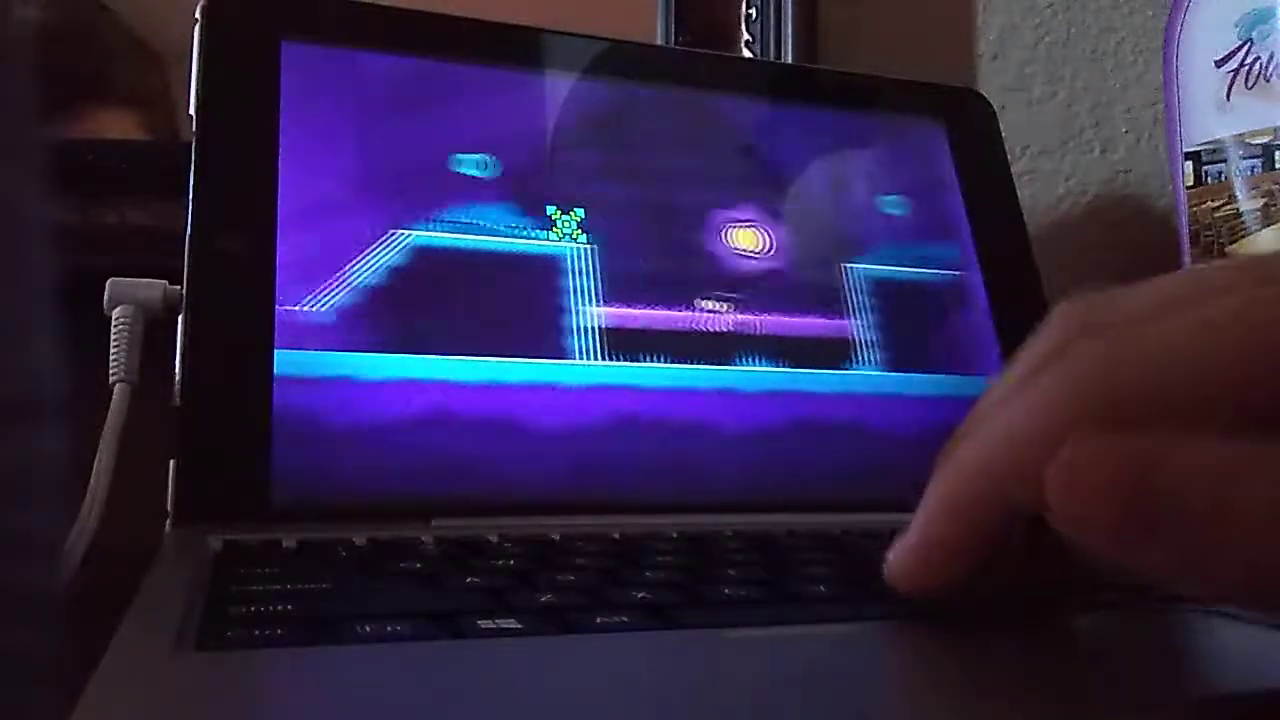